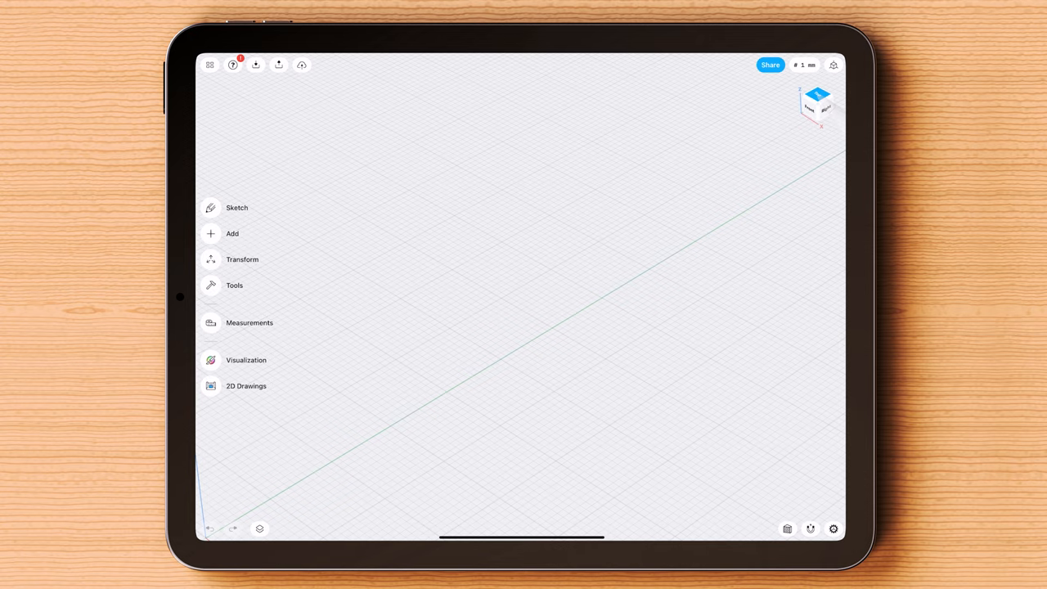
Sketch a circle centred on the origin of the ground plane for the first bubble
left_click(236, 207)
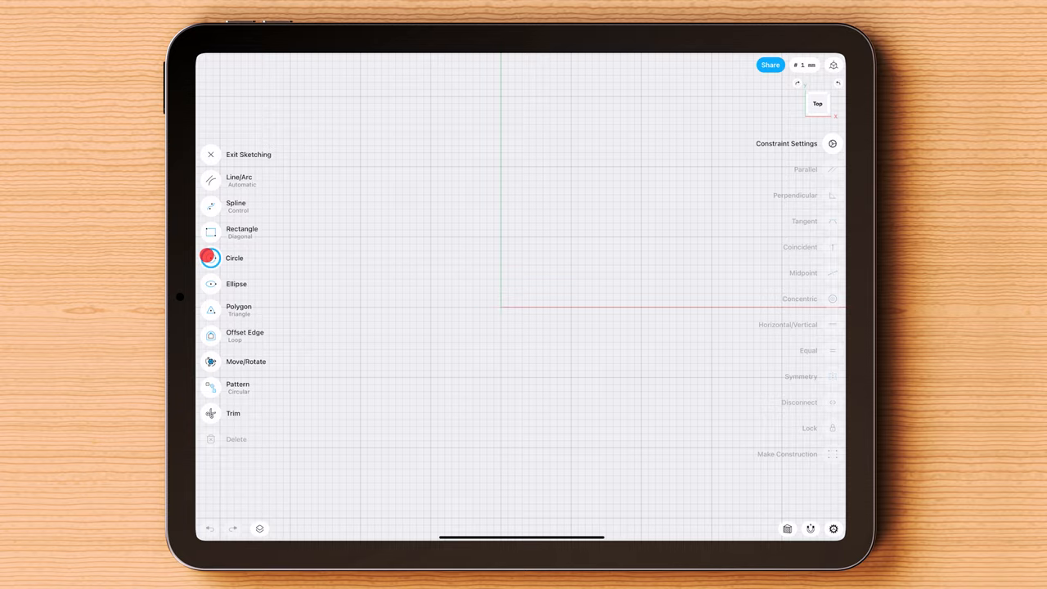
left_click_drag(480, 289, 747, 276)
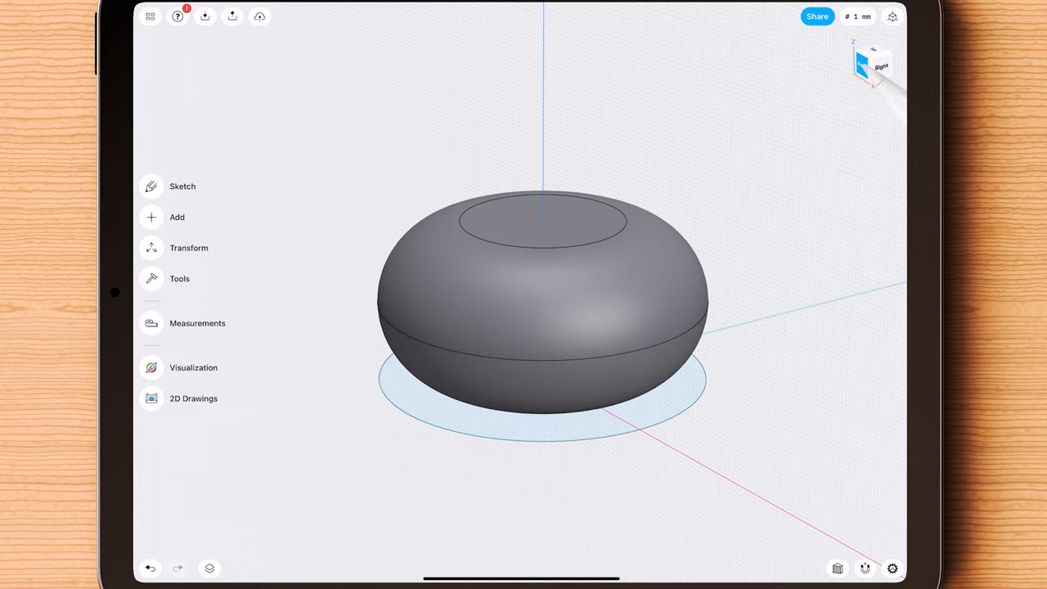
Copy the bubble body upward so the duplicate stacks on the original
left_click(542, 311)
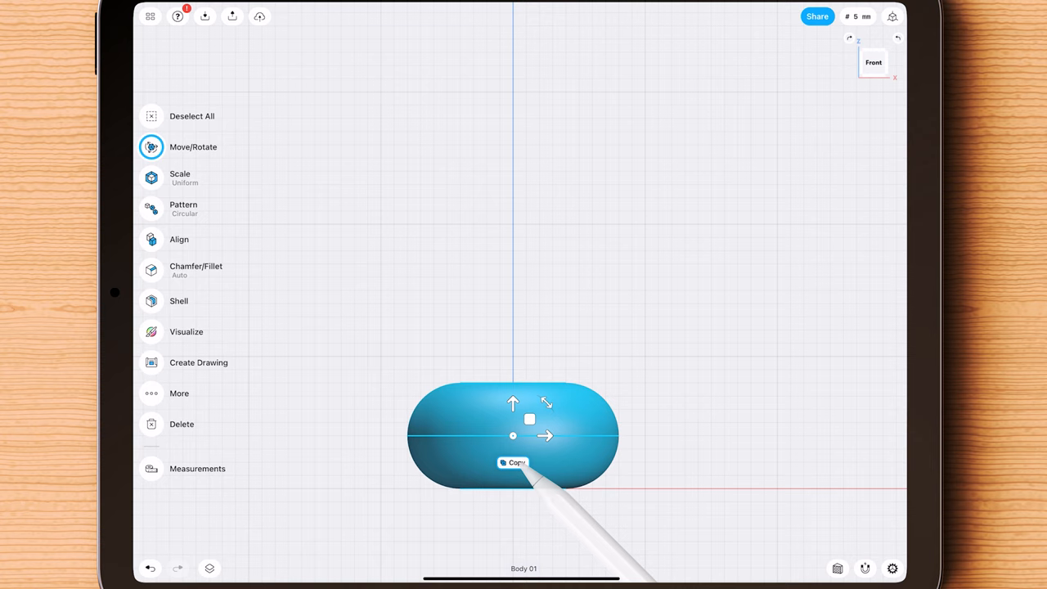
left_click(513, 462)
type("4")
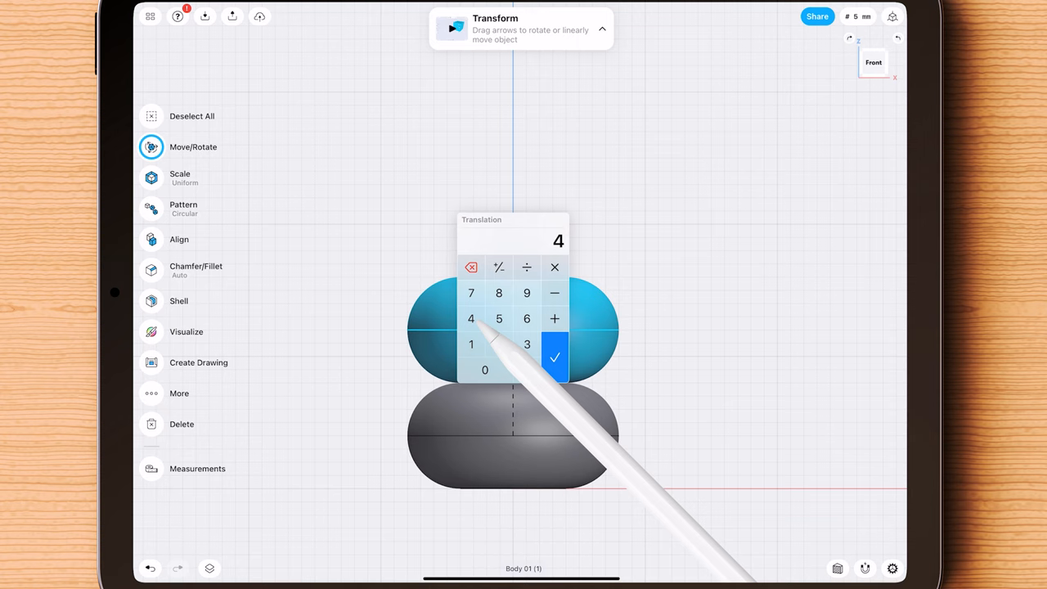
left_click(555, 357)
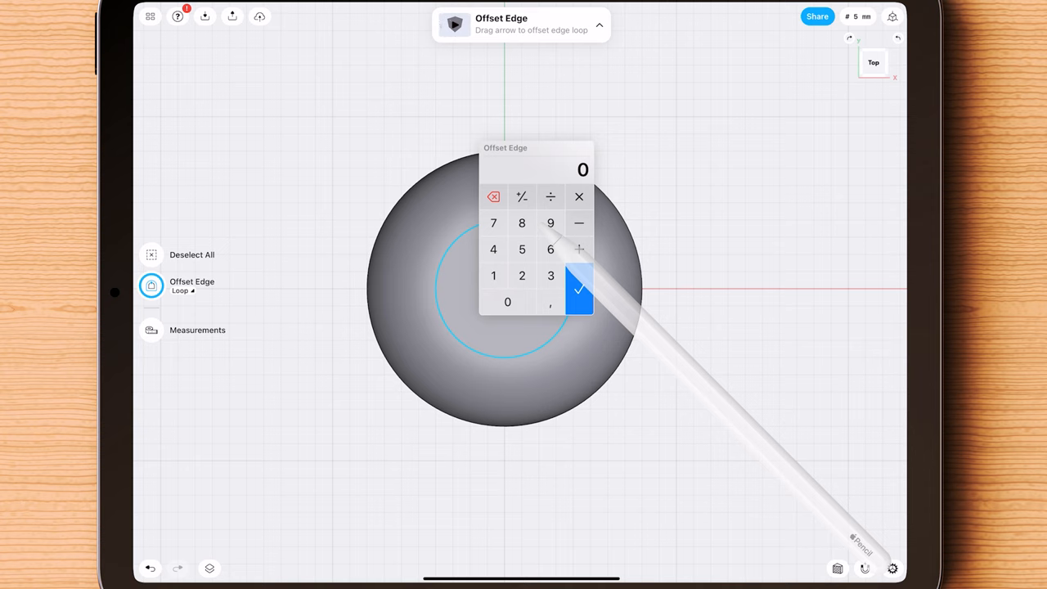
Enter the offset distance for the top circular edge loop
left_click(579, 289)
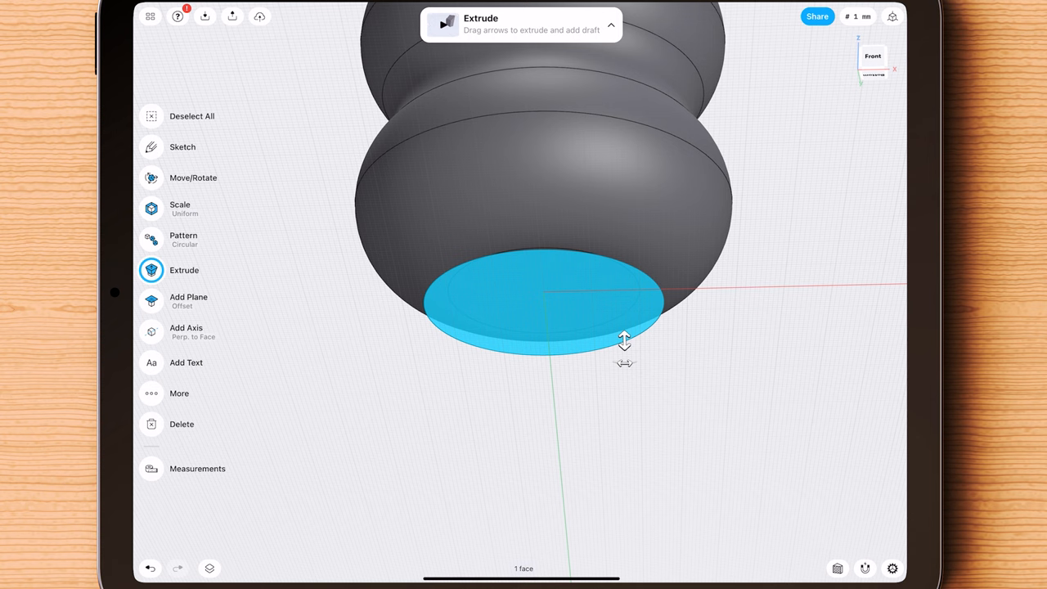
Extrude the bottom face down into a thin base and union the bubbles into one vase
left_click_drag(624, 341, 624, 298)
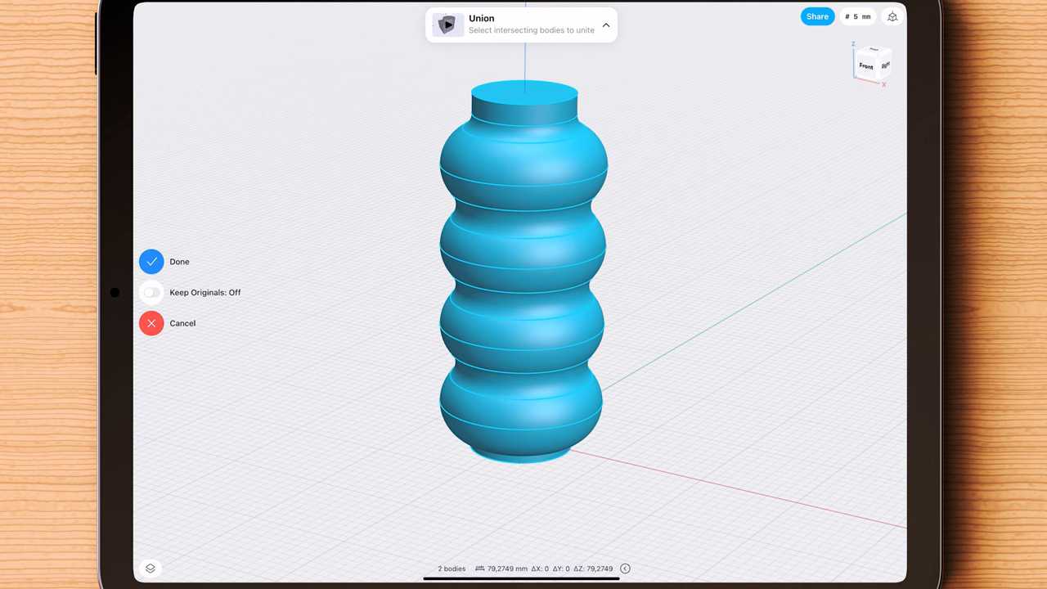
left_click(151, 261)
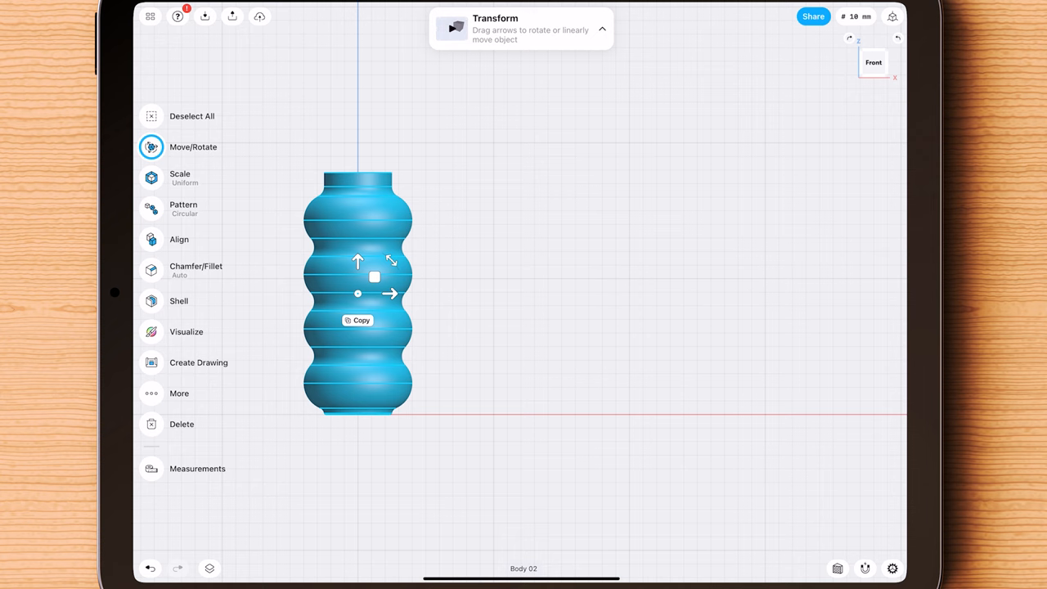
Move a copy of the vase sideways along the X axis
left_click_drag(390, 293, 716, 293)
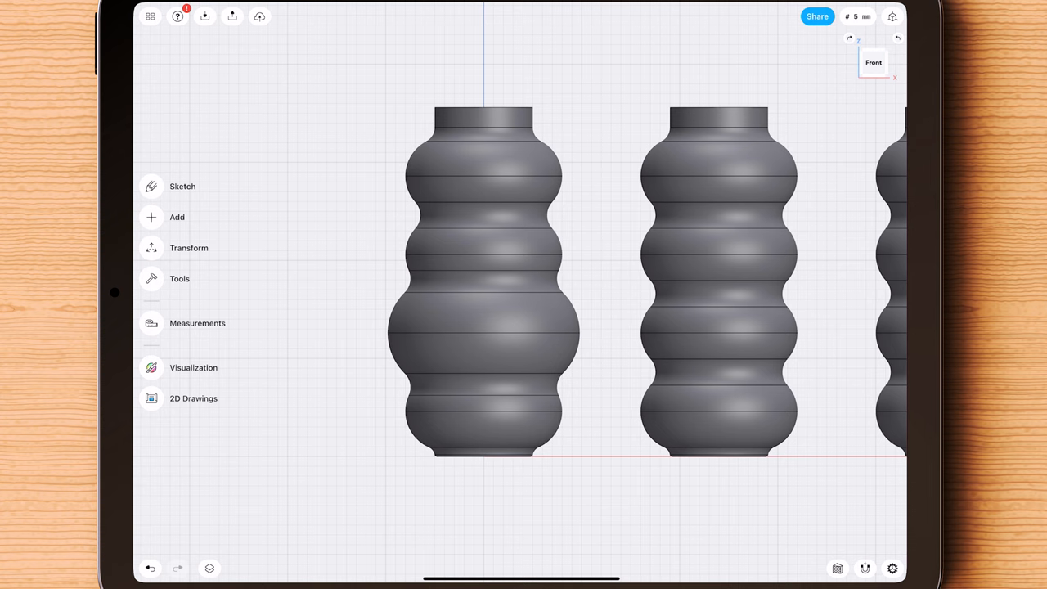
Offset a bubble face on the first vase, then push the second vase's middle band outward
left_click(482, 237)
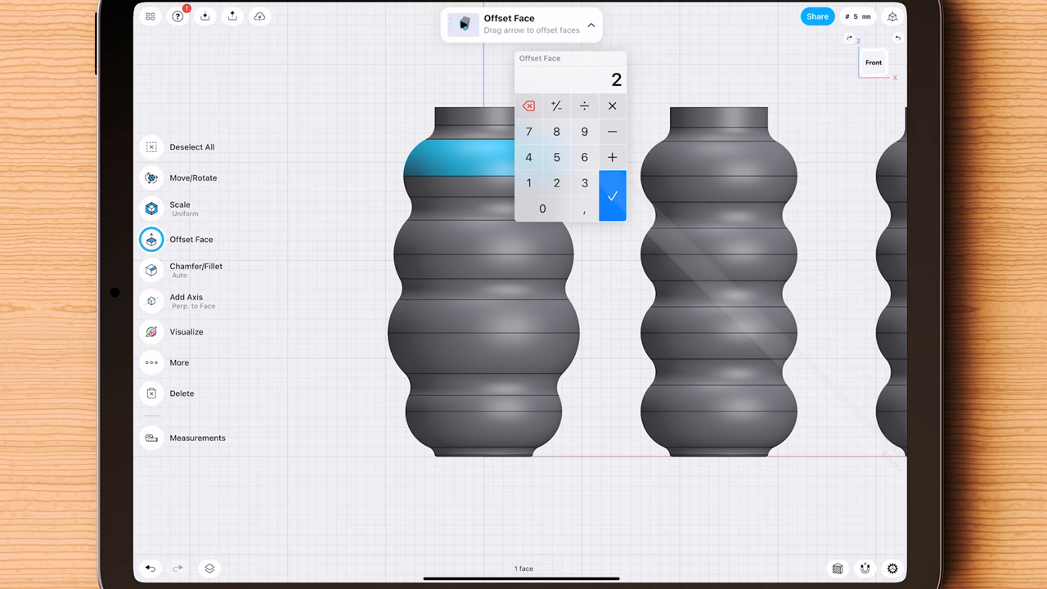
left_click(612, 195)
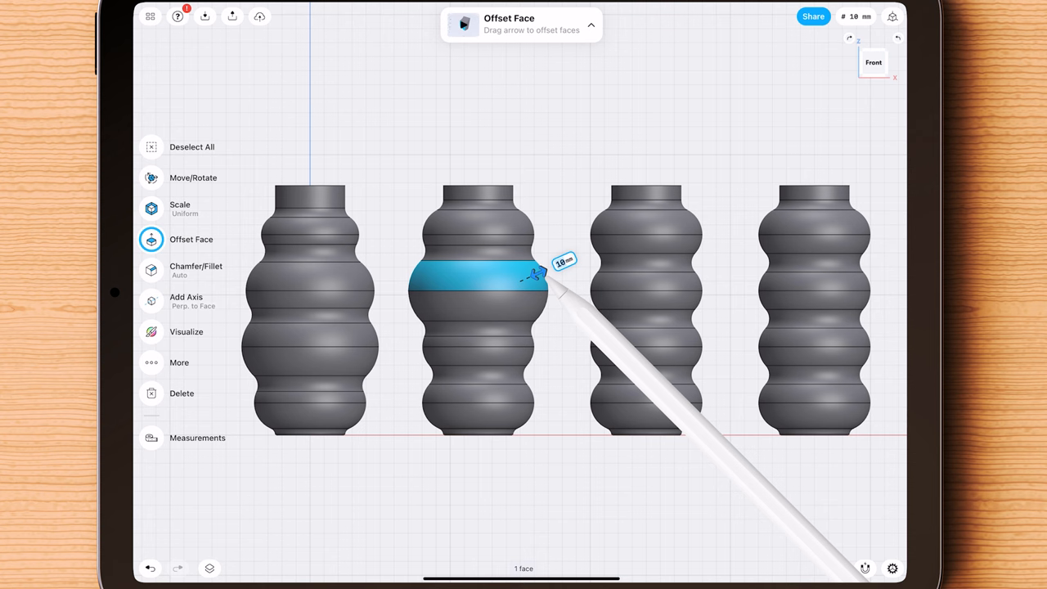
left_click_drag(536, 274, 503, 229)
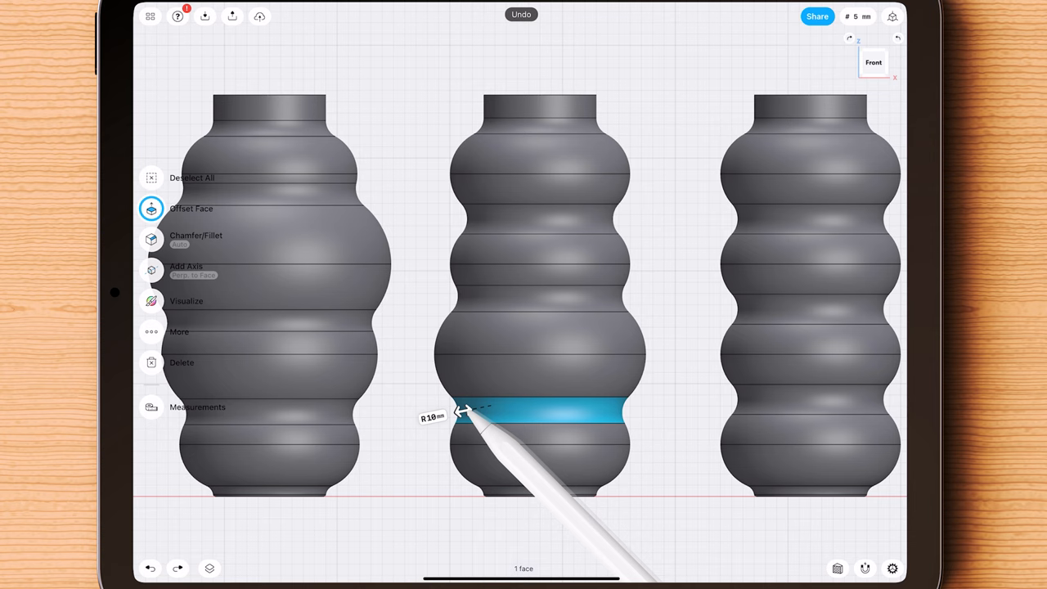
Widen the middle vase's bands: upper band to R22, lower bulge out 12 mm
left_click_drag(463, 412, 469, 297)
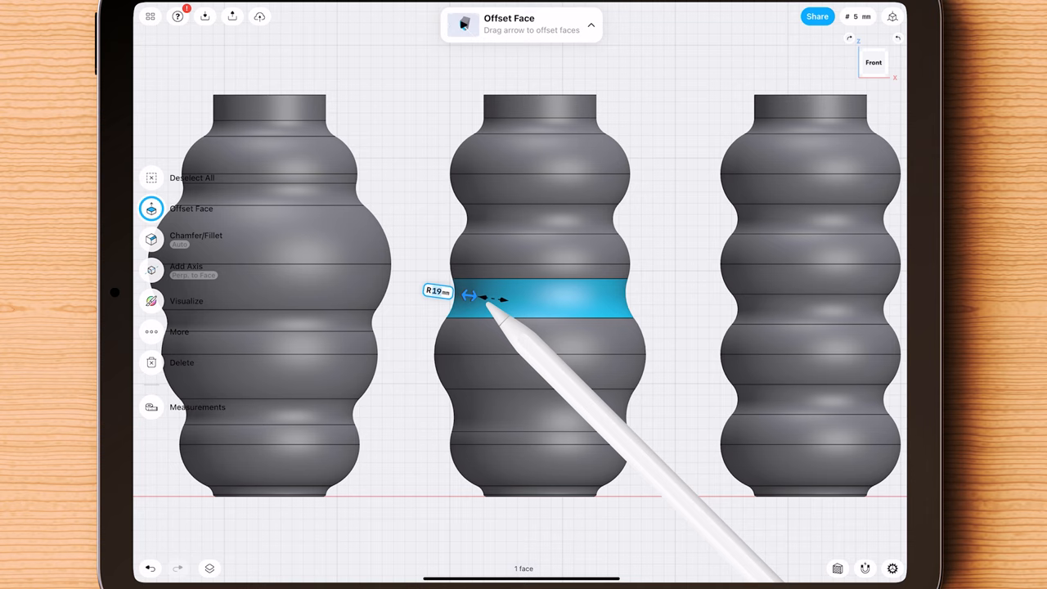
left_click_drag(491, 307, 511, 221)
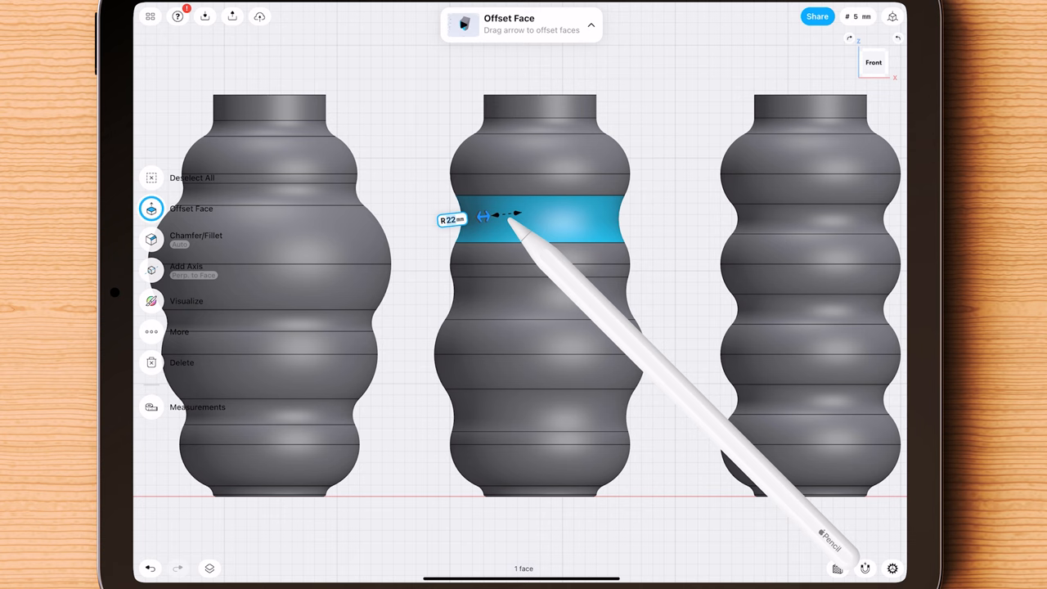
left_click_drag(507, 217, 618, 245)
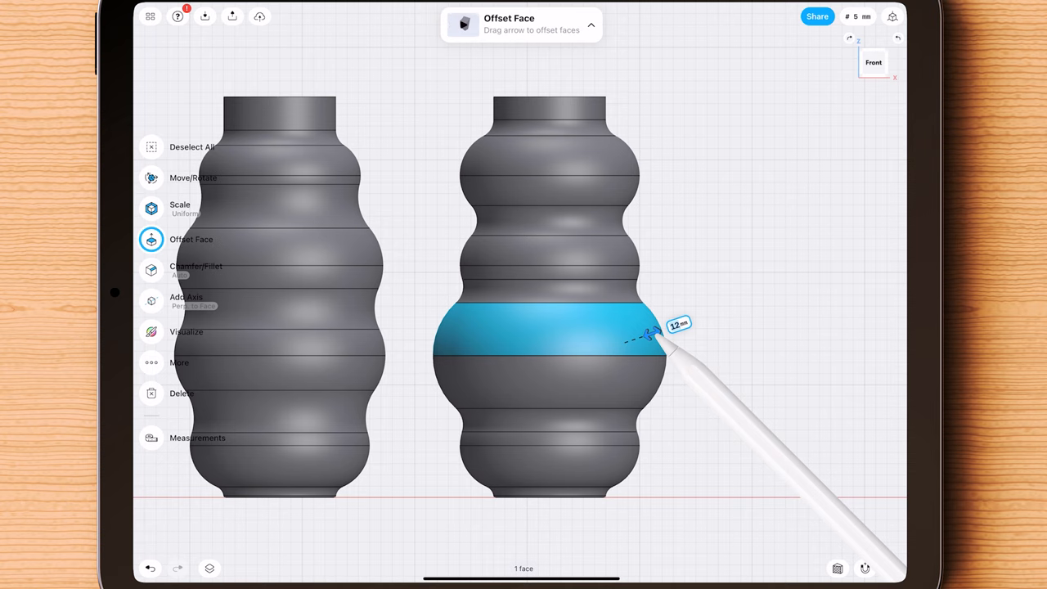
left_click_drag(650, 335, 630, 155)
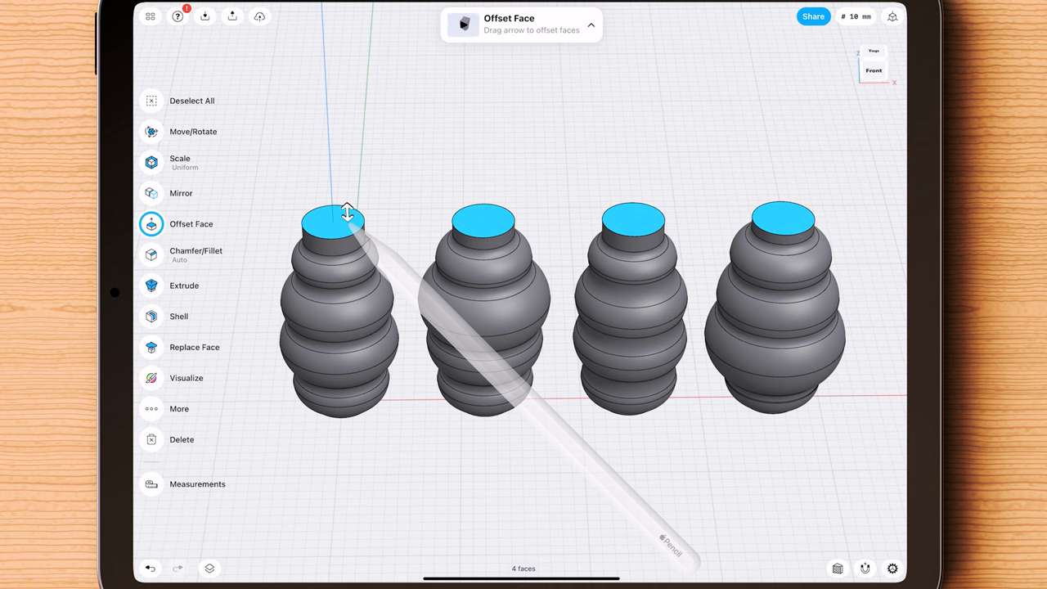
Offset the top faces of all four vases together to change neck height
left_click(178, 315)
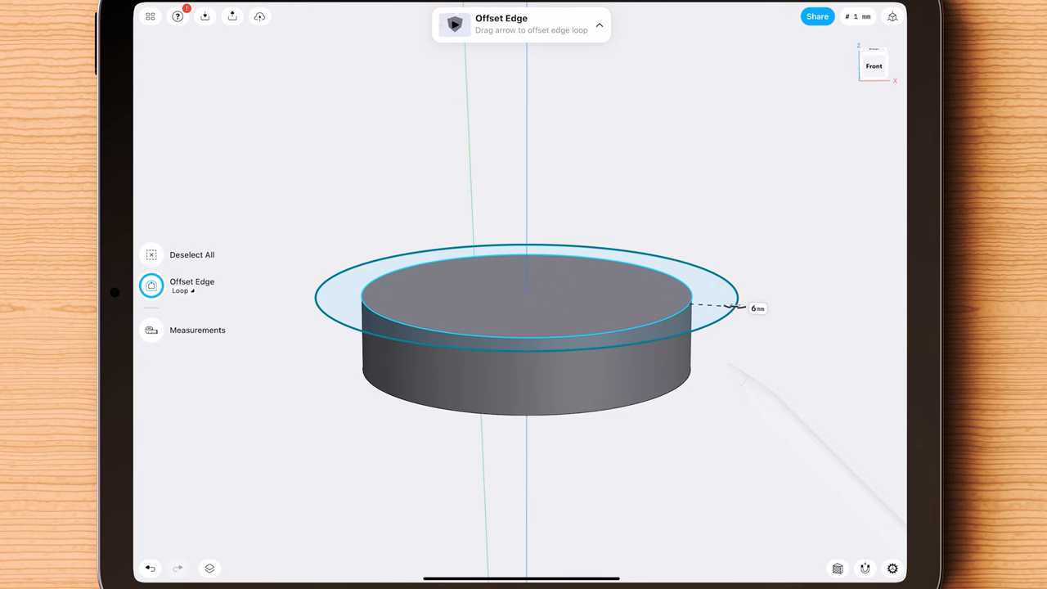
Widen the lid rim by 6 mm and extrude the lid top 20 mm
left_click(184, 285)
type("20")
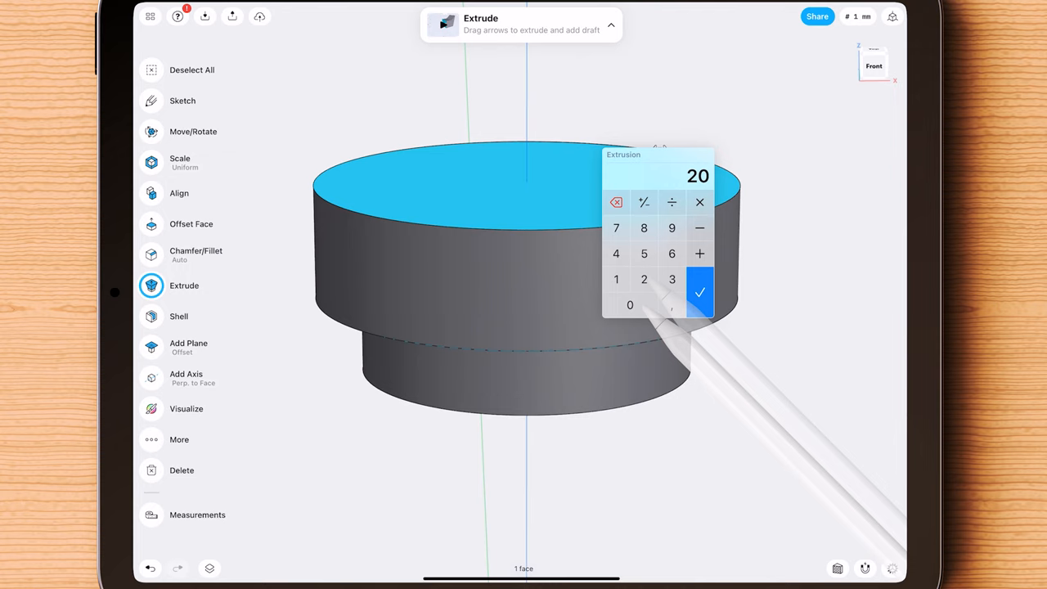
left_click(699, 293)
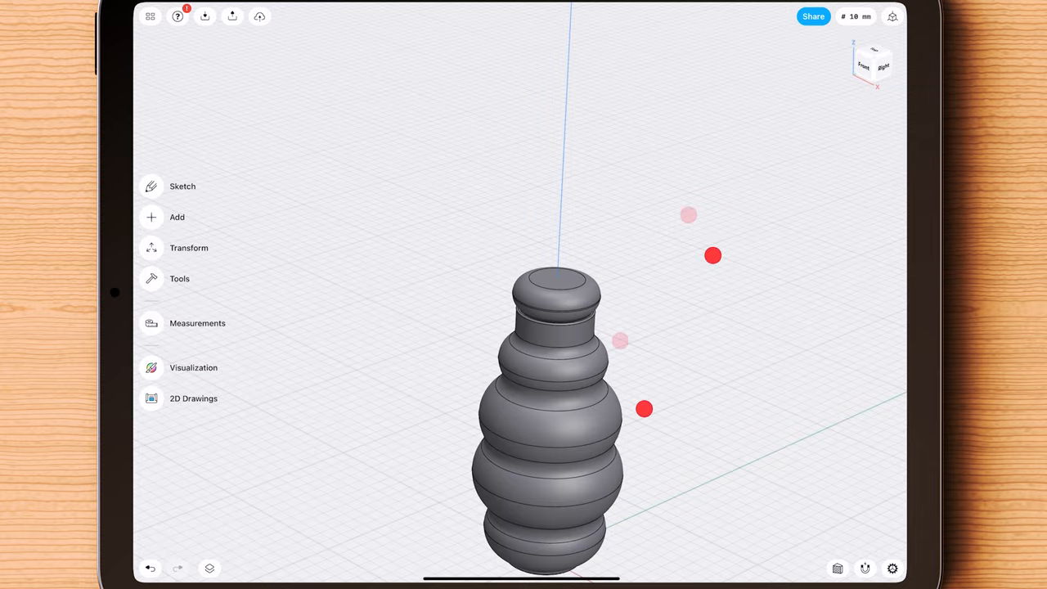
Orbit the view and switch to the rendered visualization of the two vases
left_click_drag(712, 255, 661, 341)
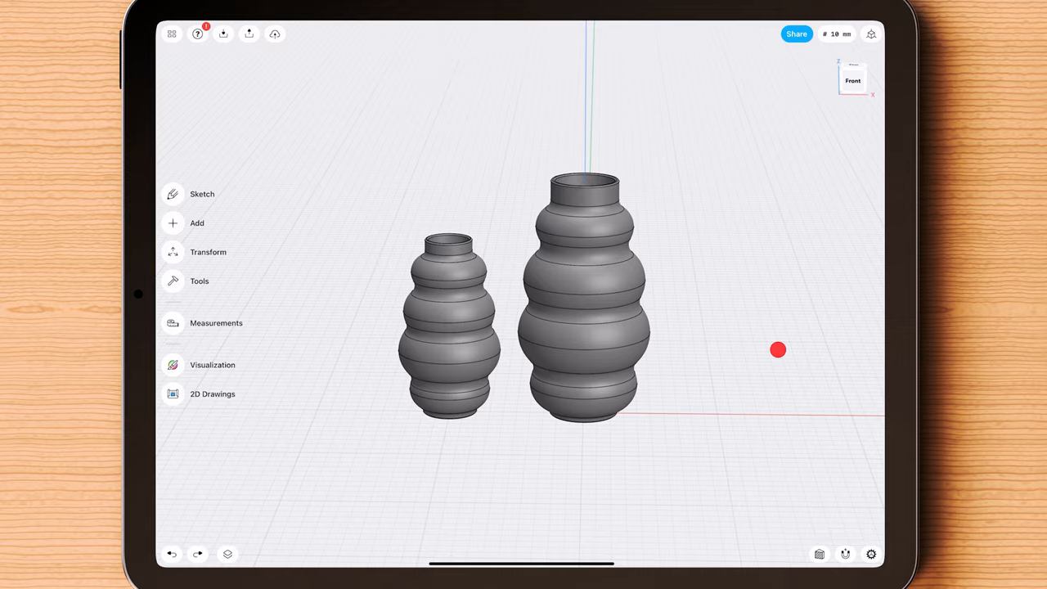
left_click(212, 364)
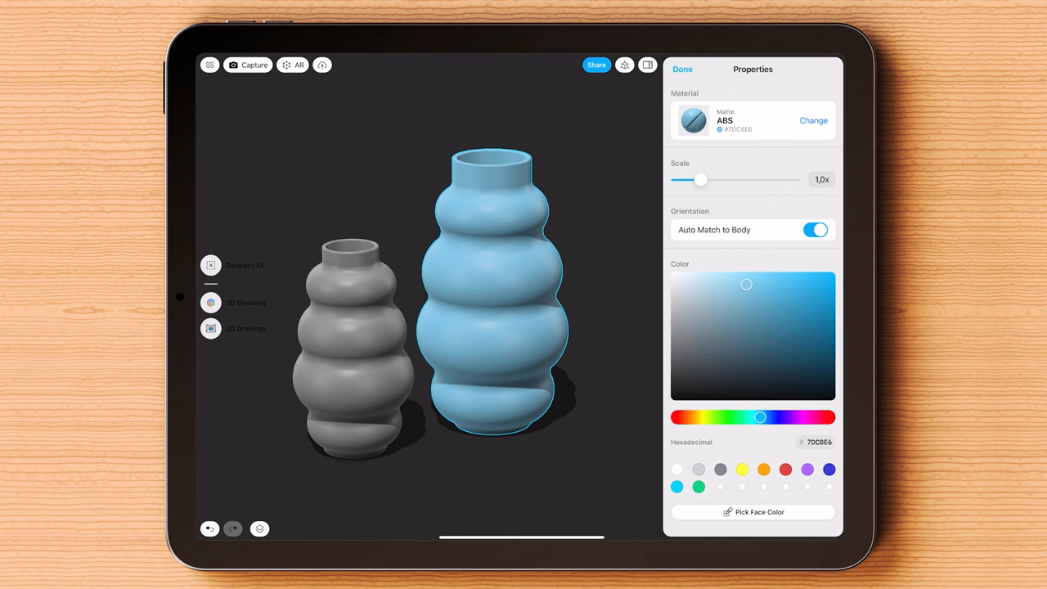
Colour the larger vase light blue (#7DC8E6) and the smaller one orange (#F2804C)
left_click(734, 286)
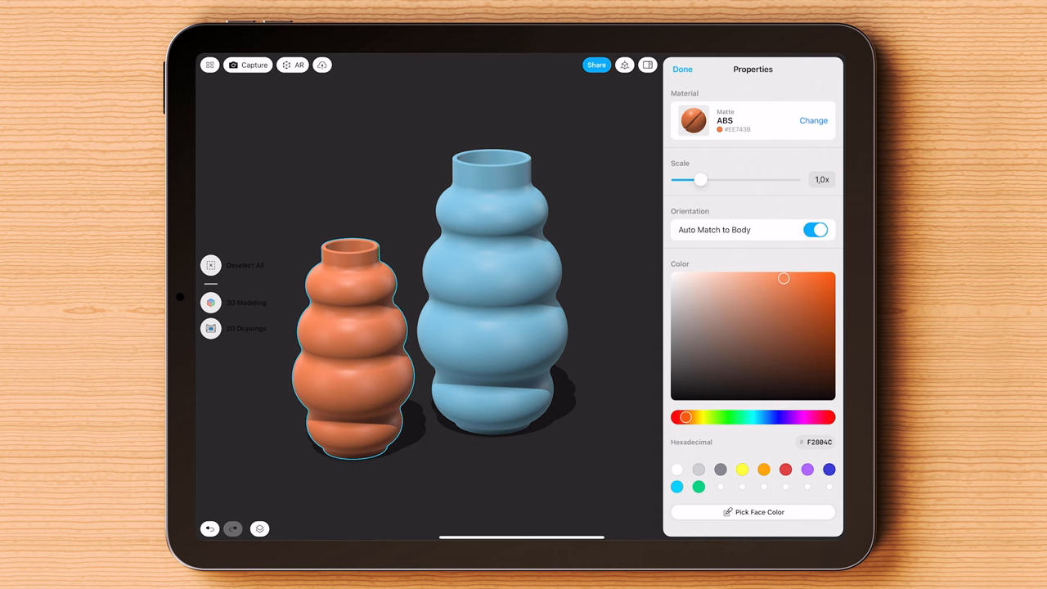
left_click(682, 69)
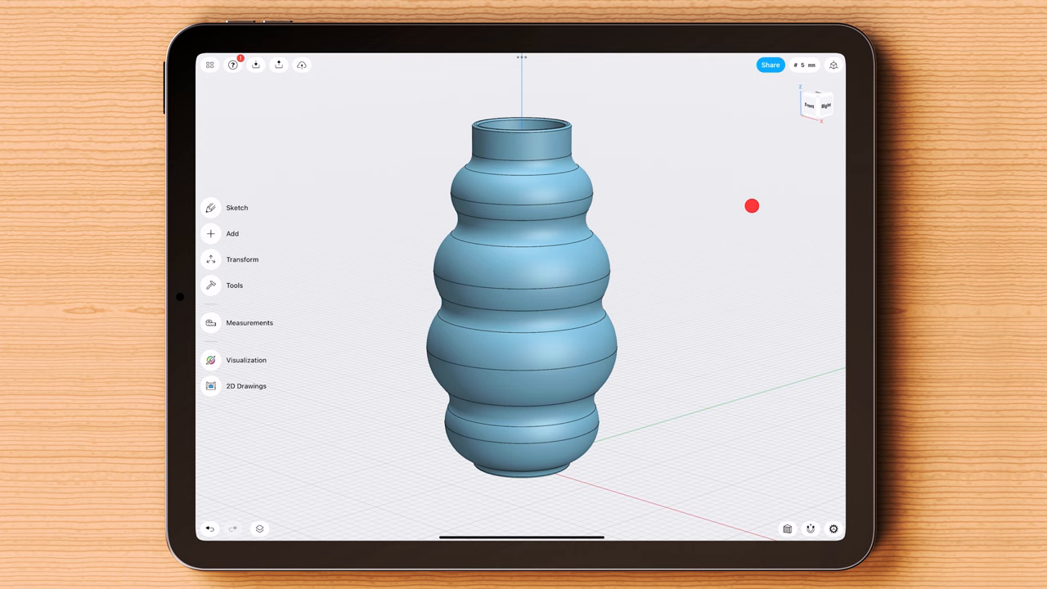
Begin a 3MF export of the light blue vase and enter its file name
left_click(278, 65)
type("V")
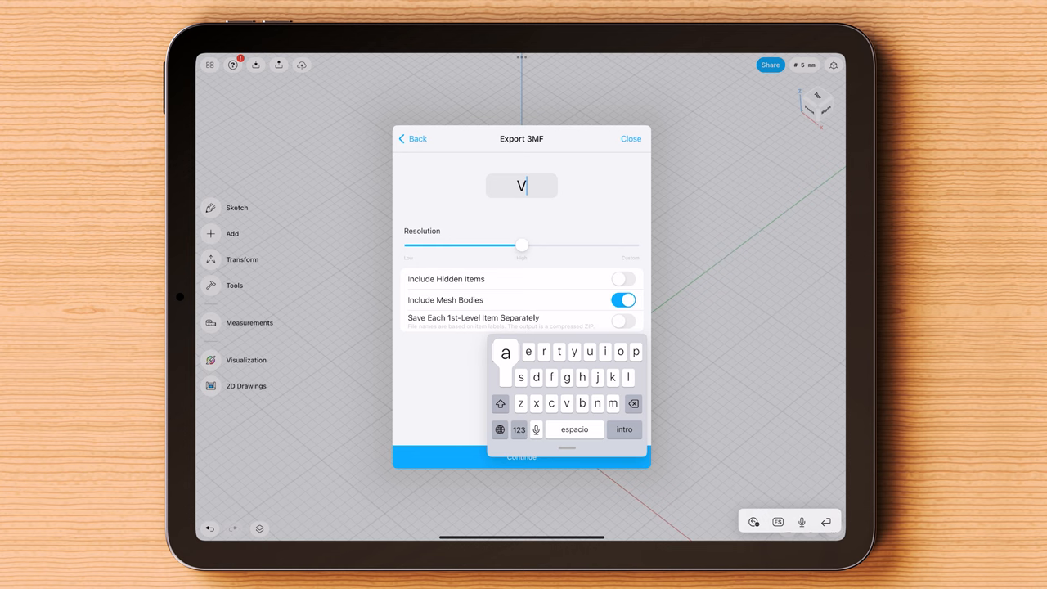
left_click(631, 138)
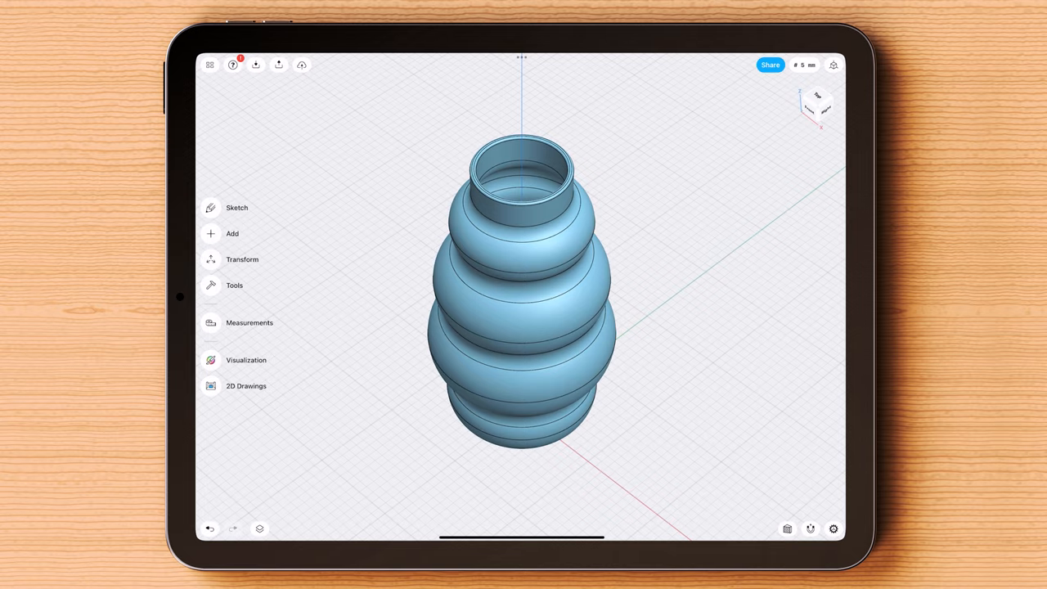